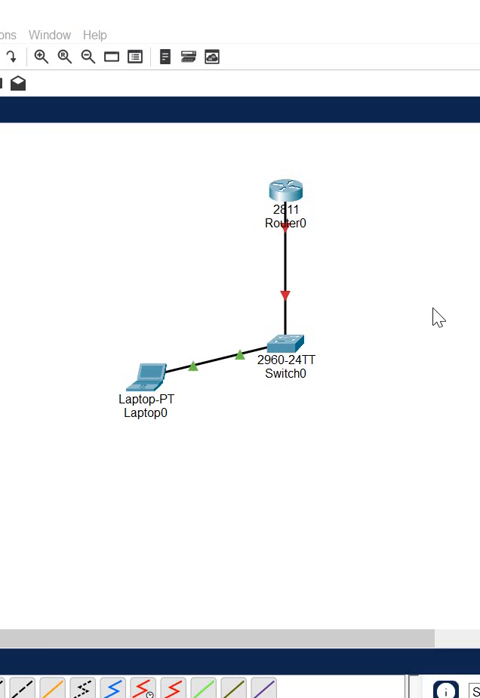
pyautogui.moveTo(378, 274)
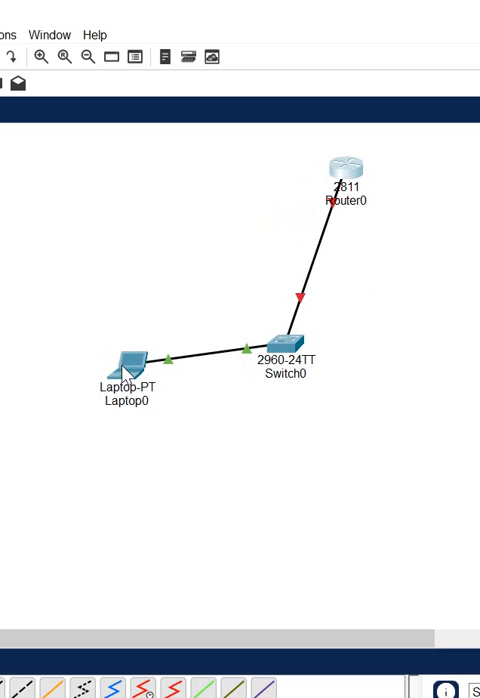
pyautogui.moveTo(220, 370)
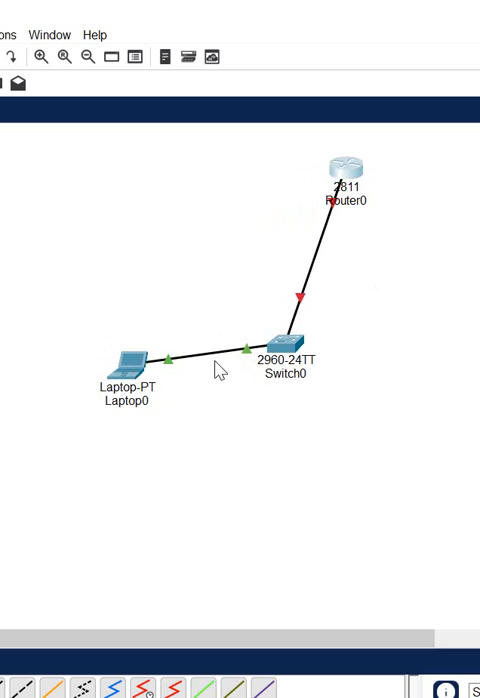
pyautogui.moveTo(250, 368)
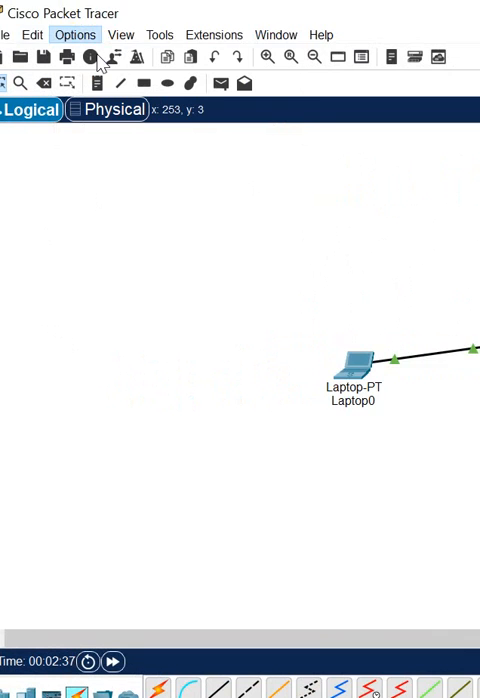
# - Enable 'Always Show Port Labels in Logical Workspace' in Preferences
pyautogui.click(76, 34)
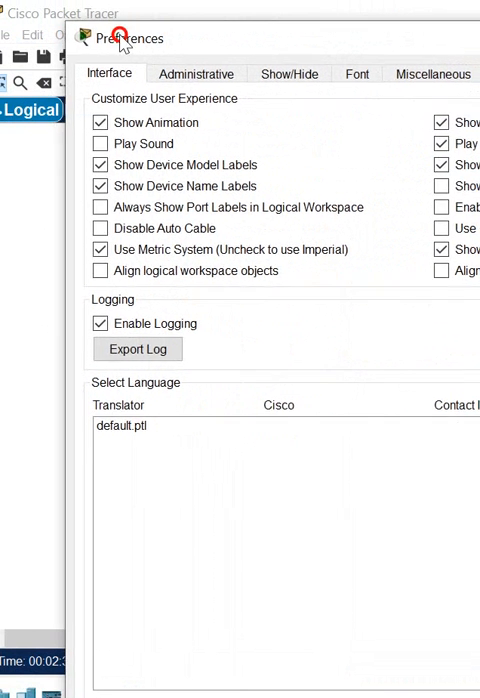
pyautogui.click(100, 208)
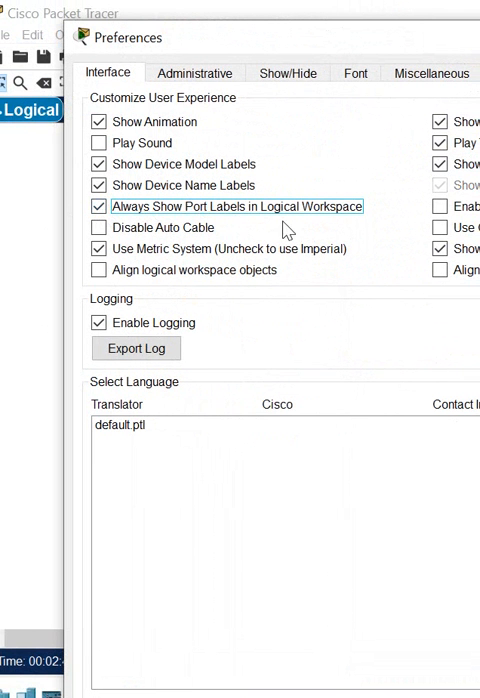
pyautogui.moveTo(322, 52)
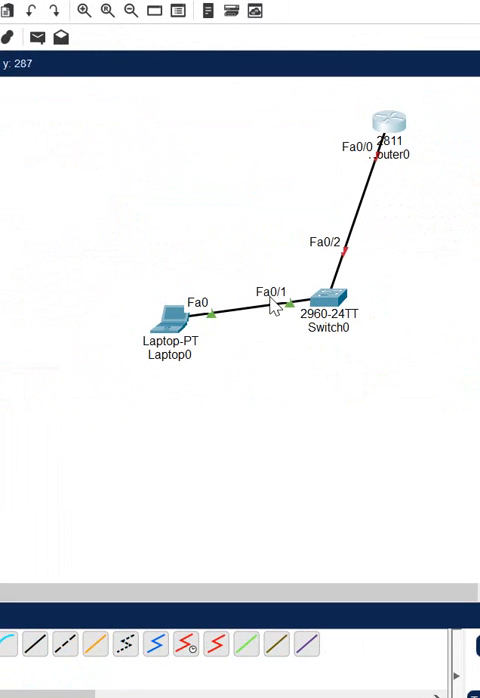
pyautogui.moveTo(274, 312)
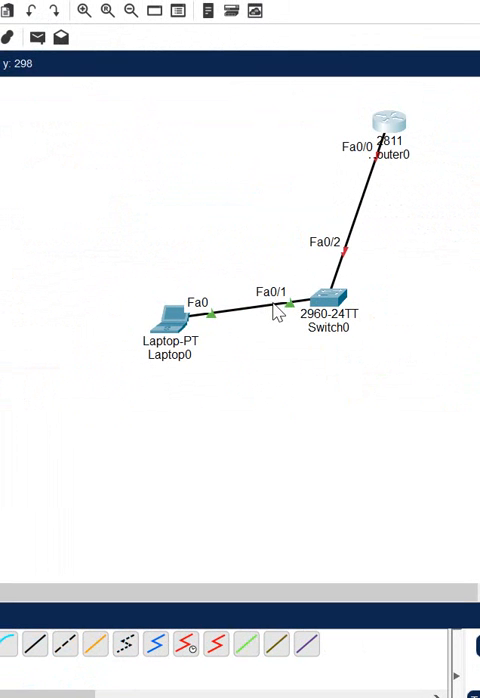
pyautogui.moveTo(204, 310)
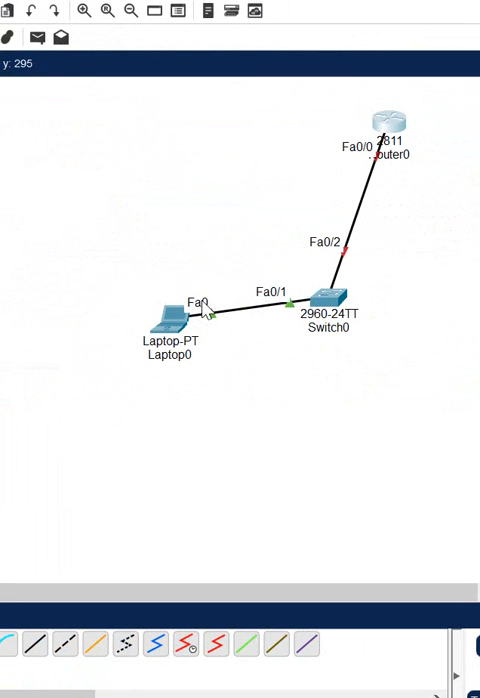
pyautogui.moveTo(282, 316)
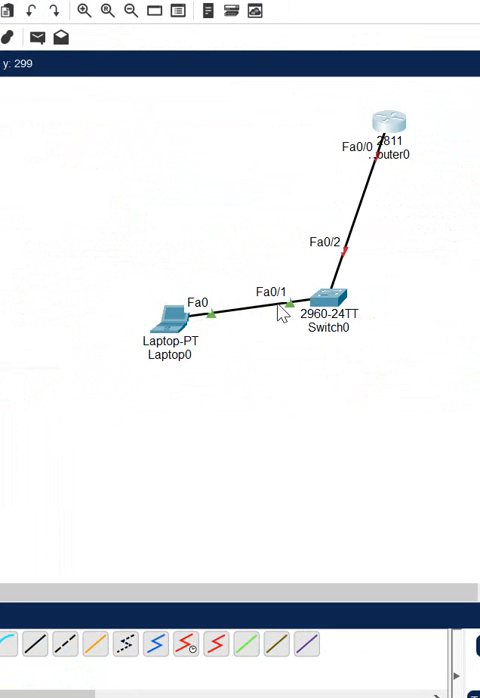
pyautogui.moveTo(320, 272)
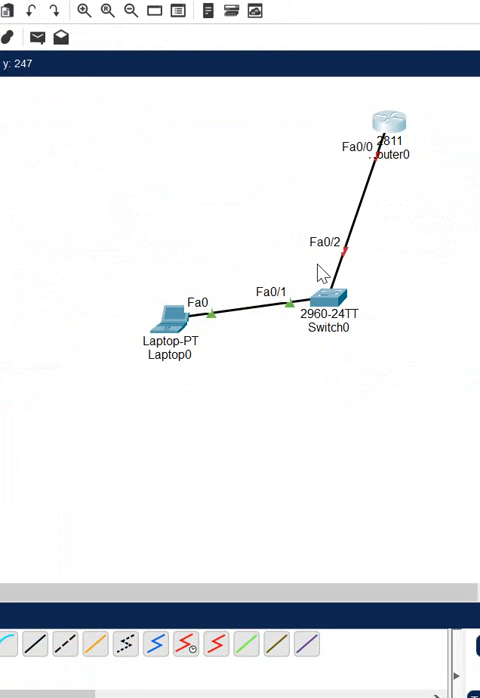
pyautogui.moveTo(322, 272)
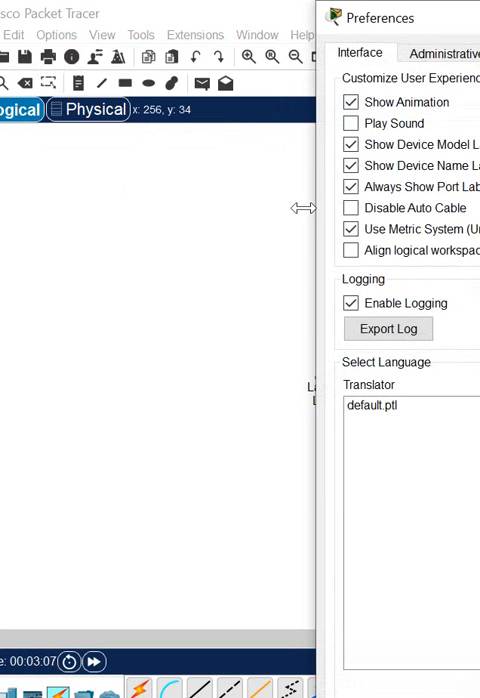
# - Disable 'Always Show Port Labels in Logical Workspace' and close Preferences
pyautogui.click(348, 188)
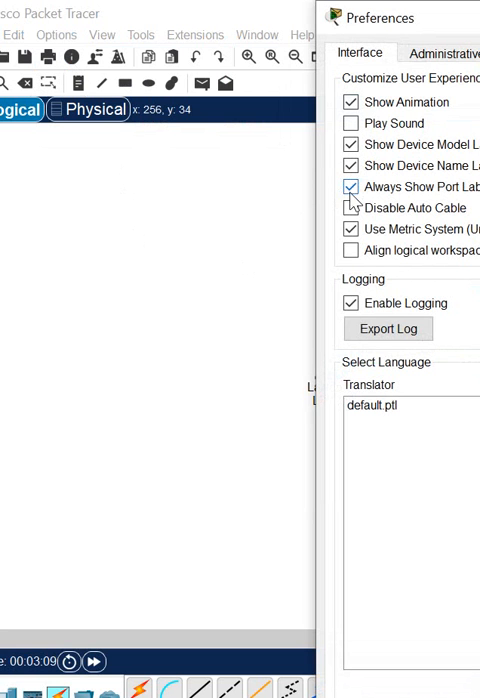
pyautogui.click(350, 188)
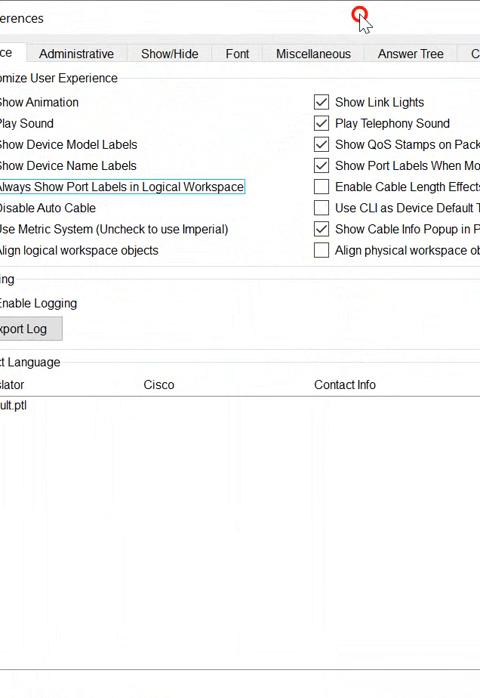
pyautogui.click(356, 14)
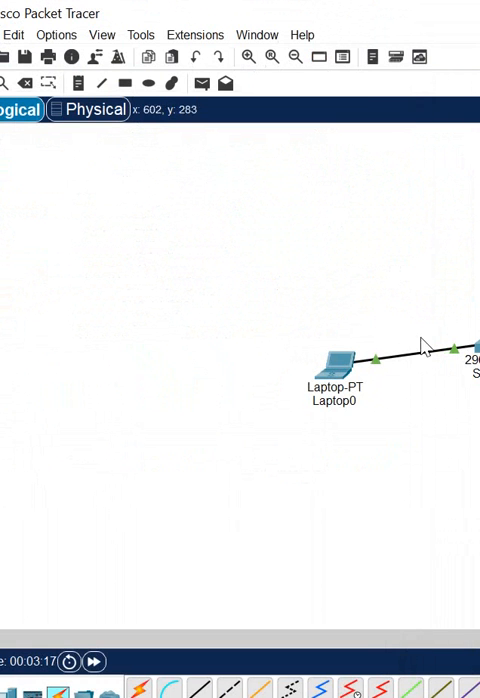
pyautogui.moveTo(448, 370)
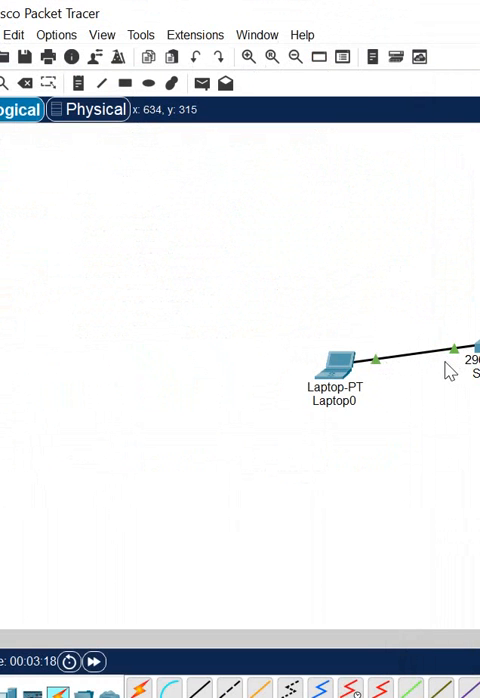